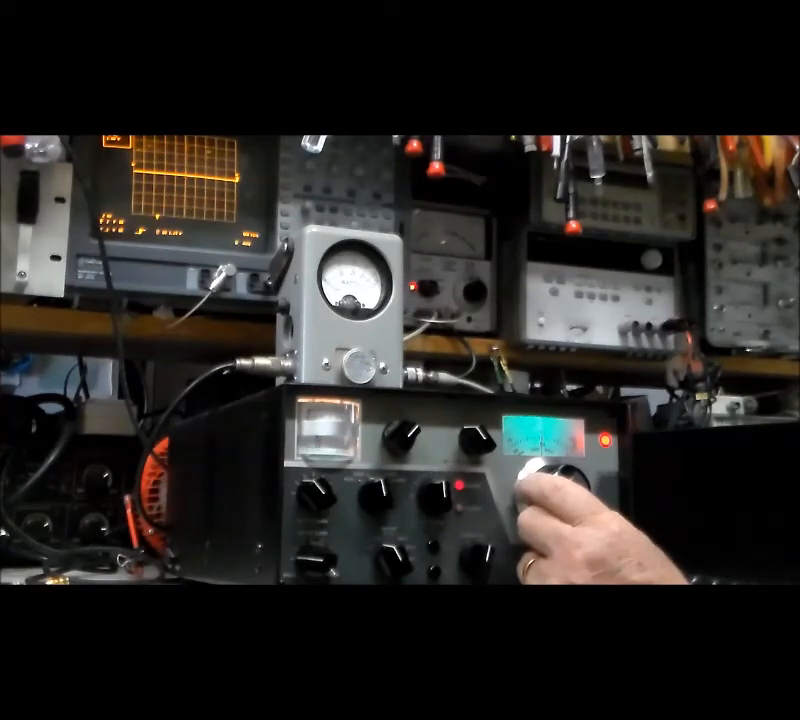
{"action": "left_click_drag", "start_coordinate": [560, 480], "coordinate": [560, 490]}
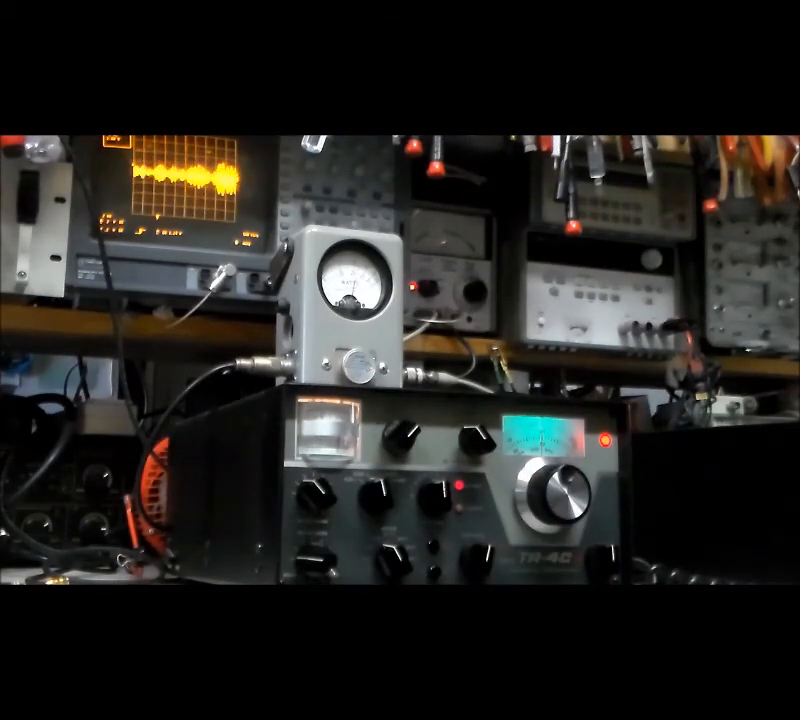